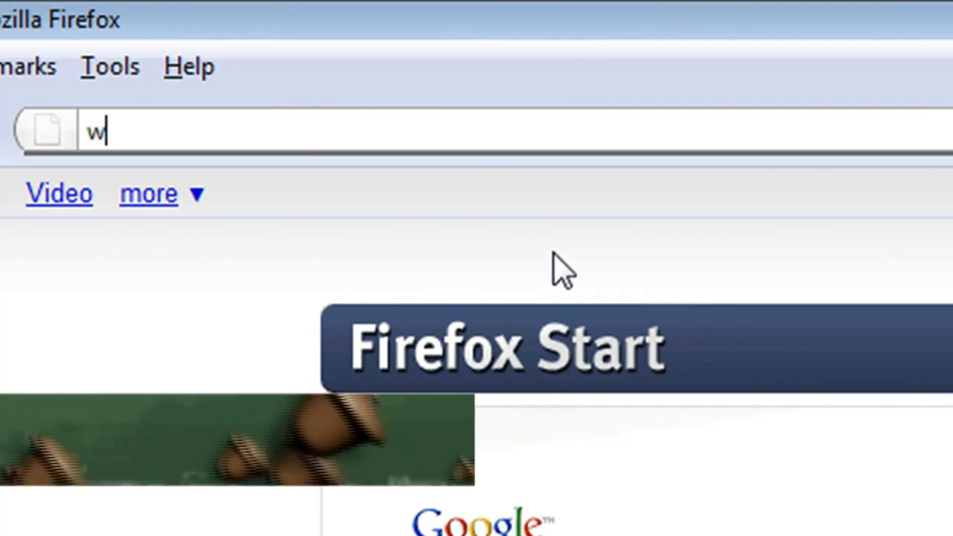
text(ww.keylemon)
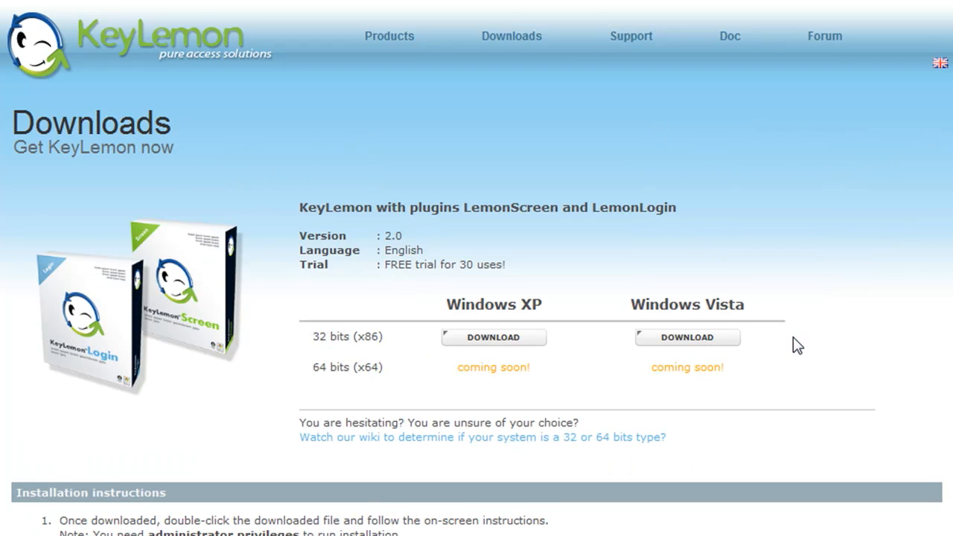
scroll(down, 3)
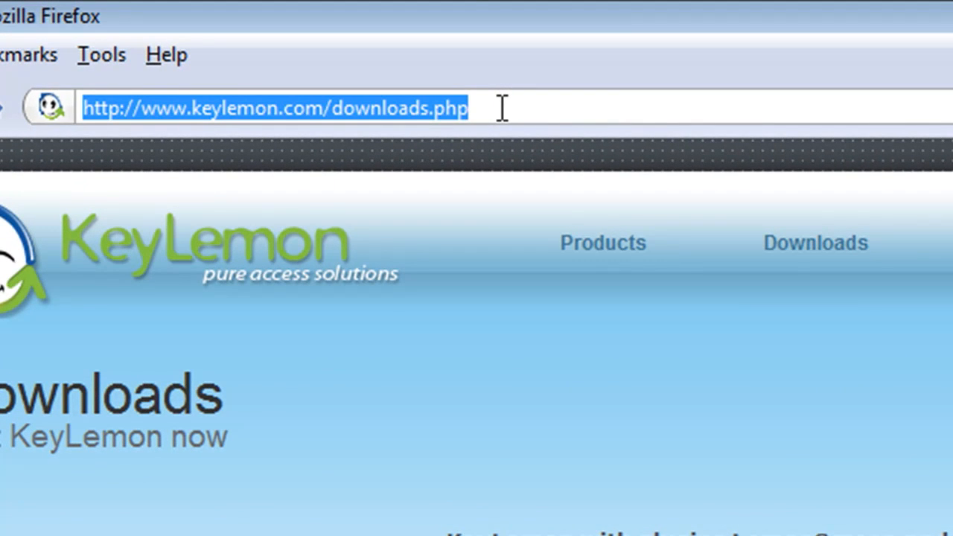
text(http://www.tinkernut.com/forum/video-tutorial-help/facial-recognition-software)
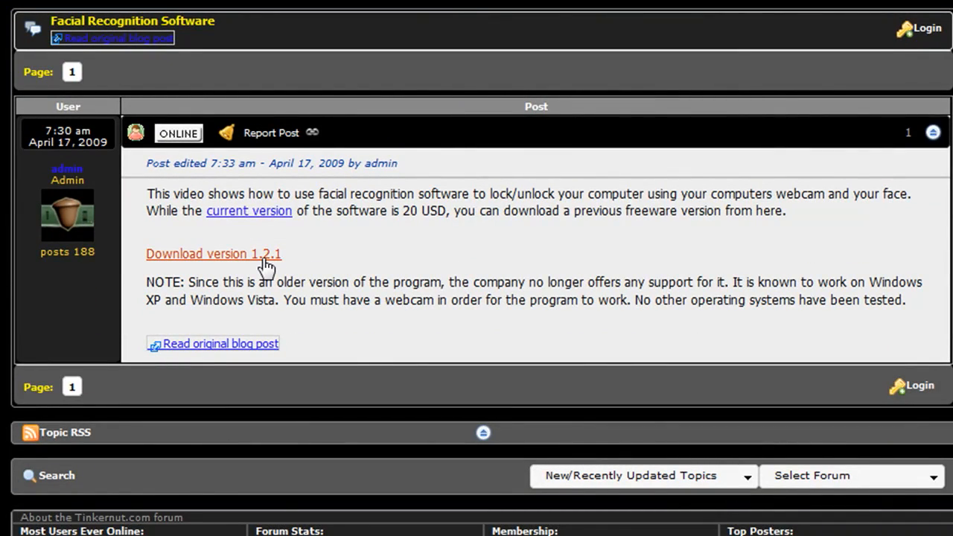
Download BananaScreen 1.2.1 via Save File and launch the MSI, confirming the executable warning
click(215, 254)
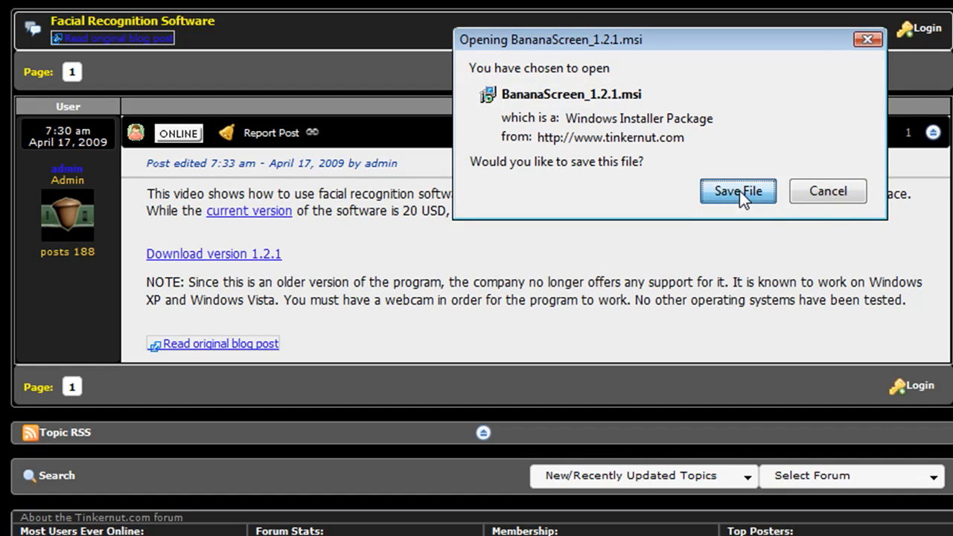
click(737, 191)
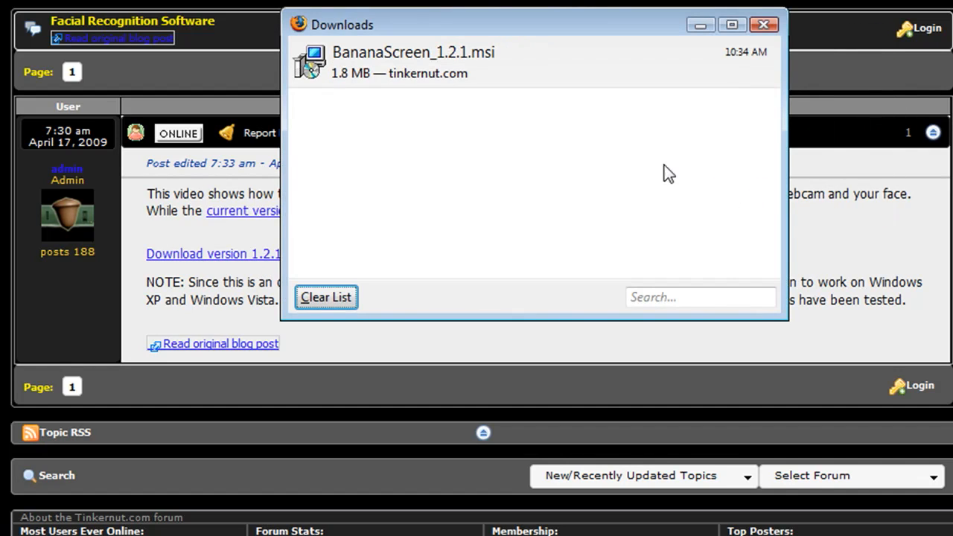
double_click(414, 63)
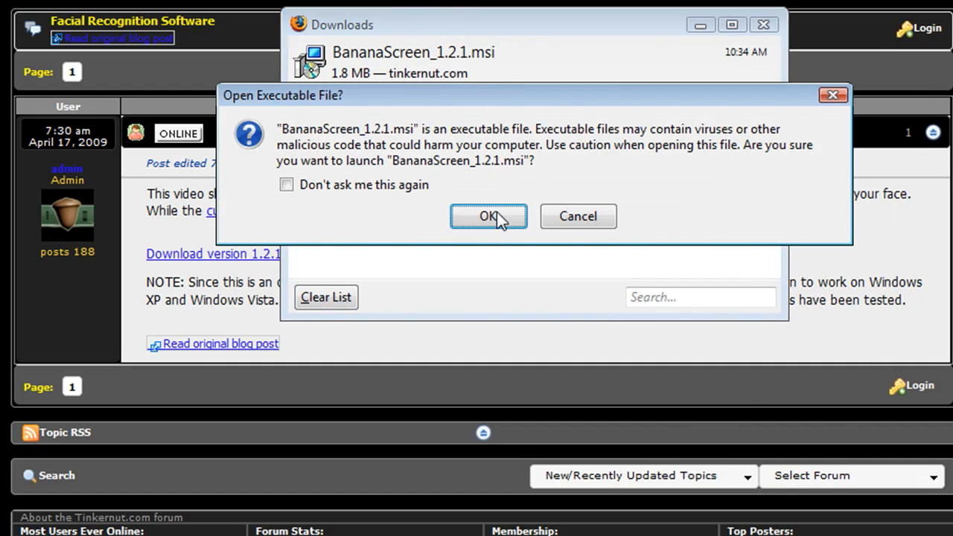
click(488, 216)
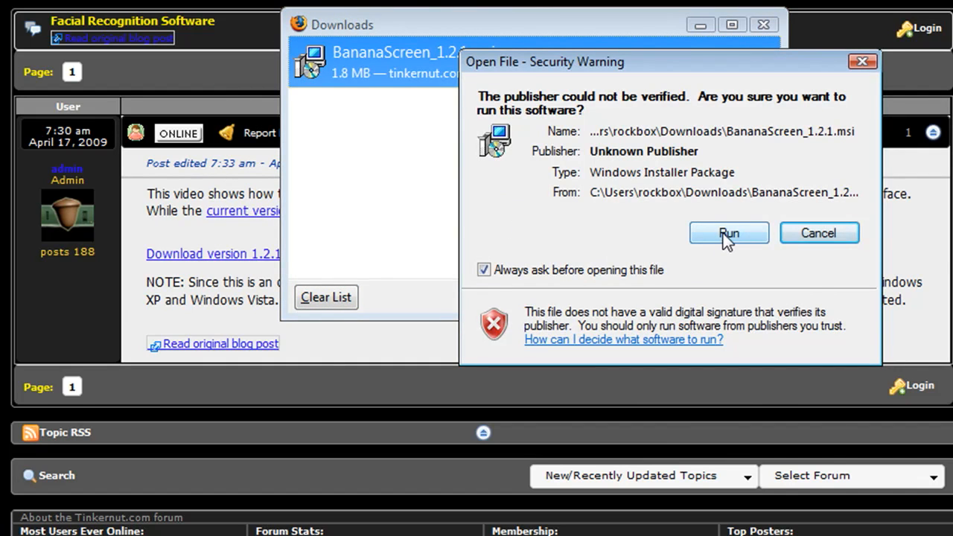
Run the unverified installer, complete the BananaScreen Setup Wizard and close it
click(728, 232)
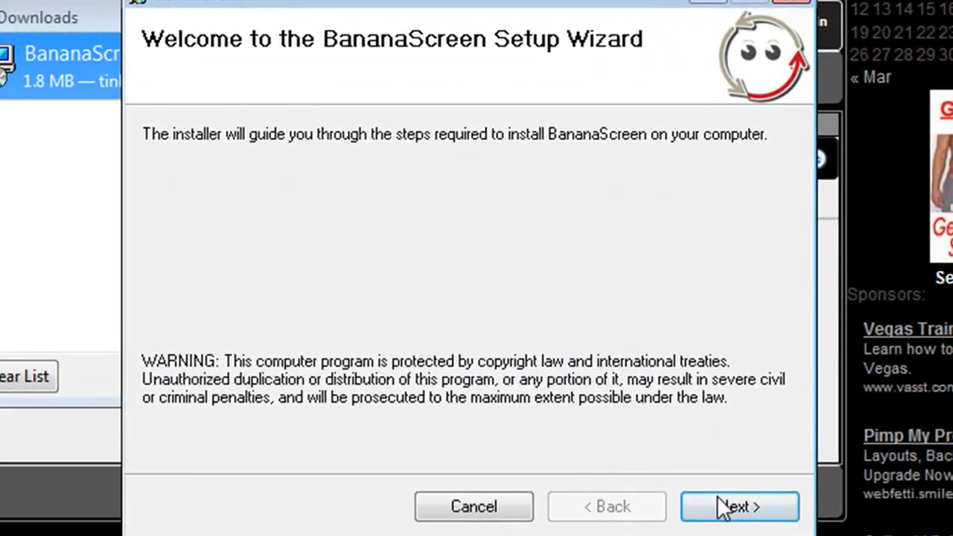
click(738, 506)
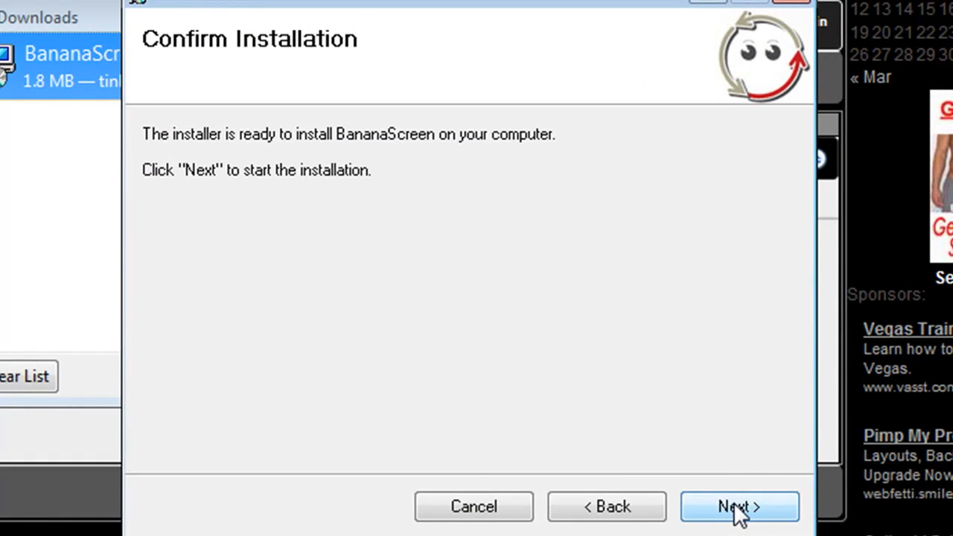
click(738, 506)
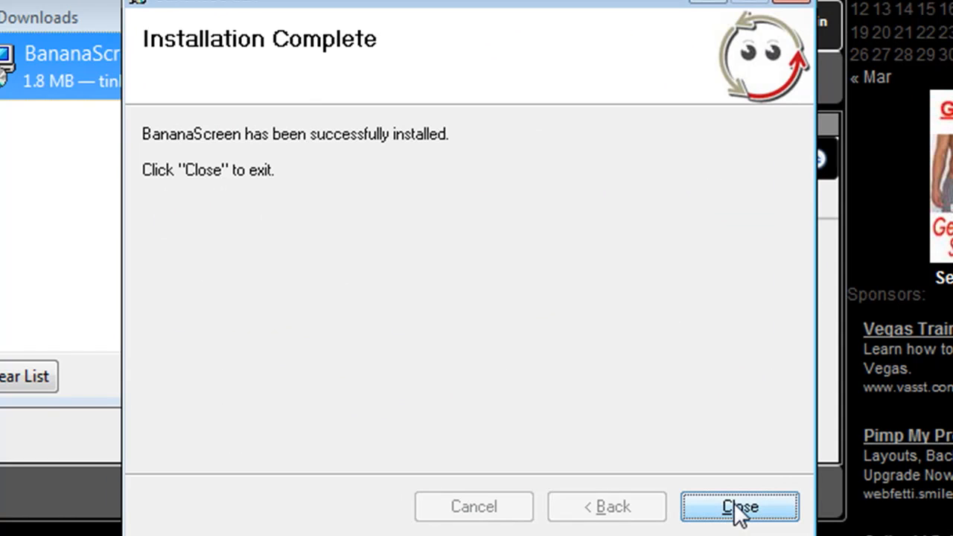
click(738, 506)
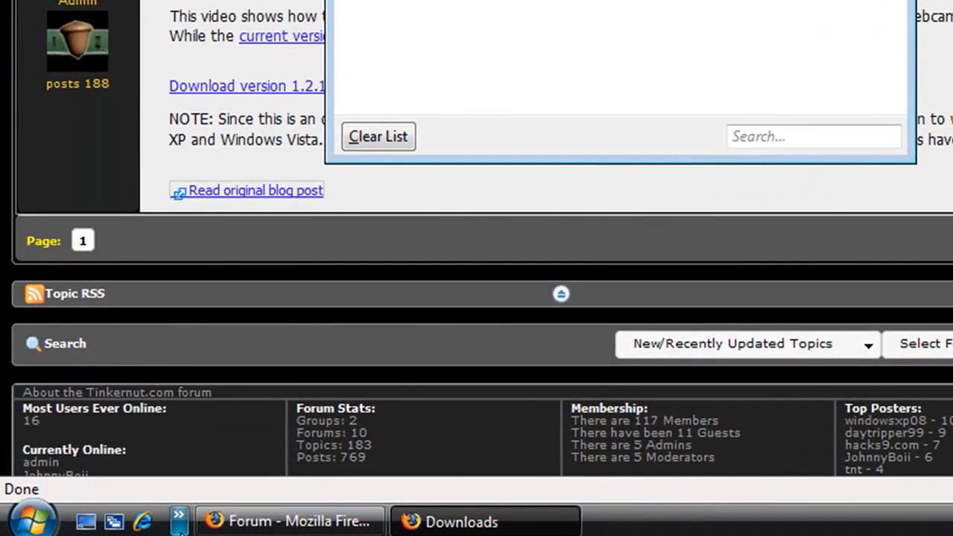
Search the Start menu for 'bana' to launch BananaScreen
click(33, 520)
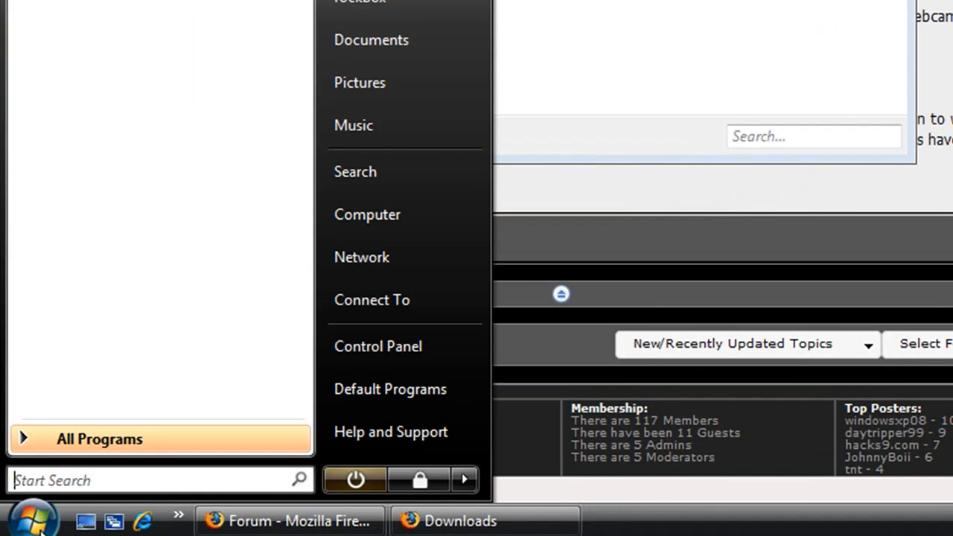
text(bana)
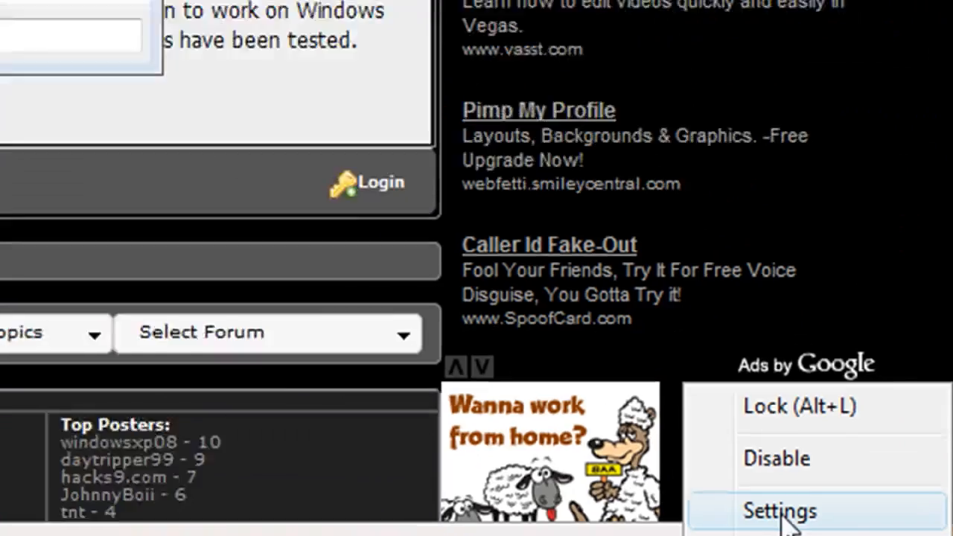
In BananaScreen Settings Enrollment, enter the Windows password and update the face model
click(780, 511)
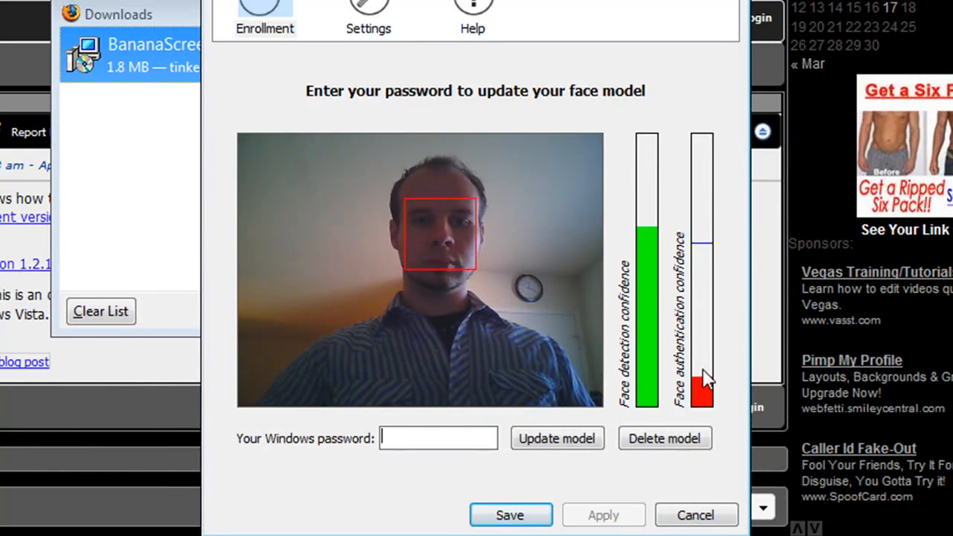
text(••)
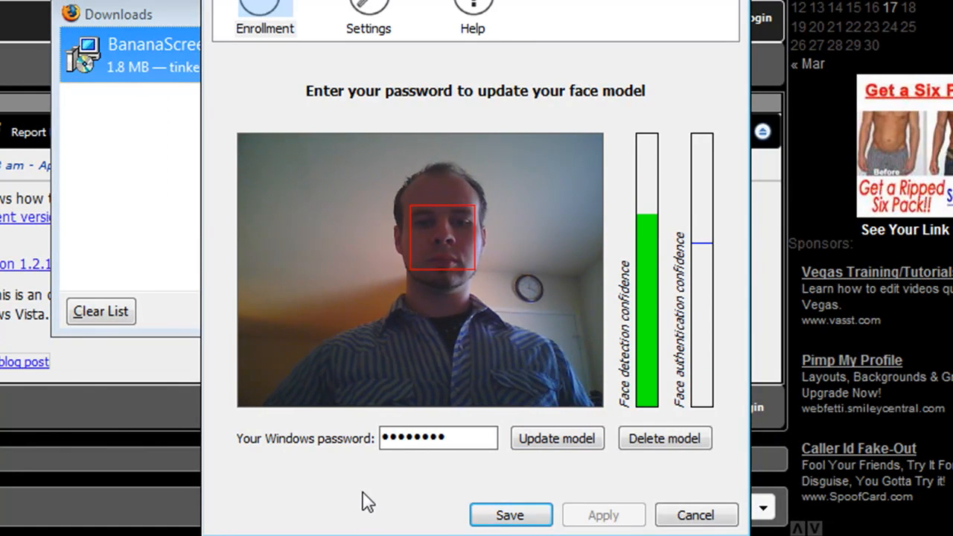
click(556, 438)
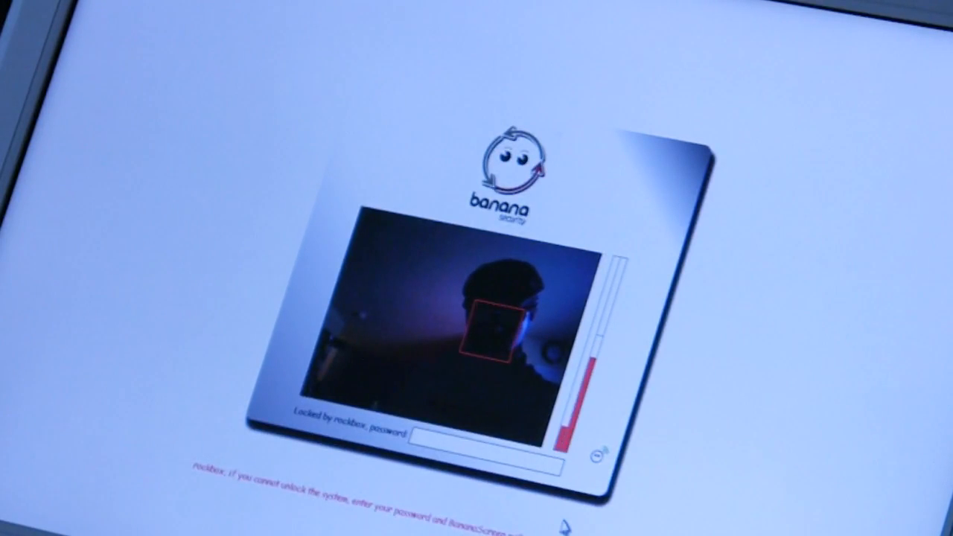
Enter the account password on the BananaScreen lock screen to unlock
text(****)
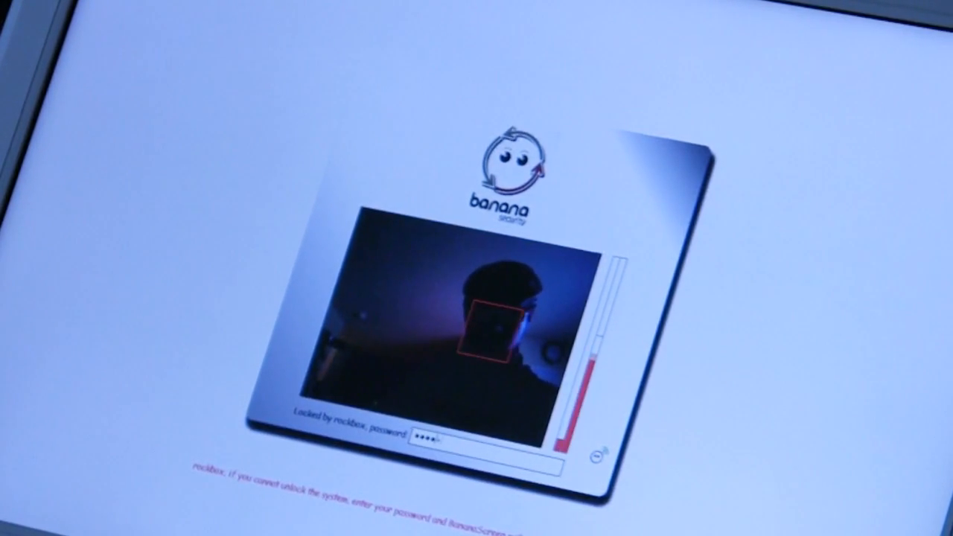